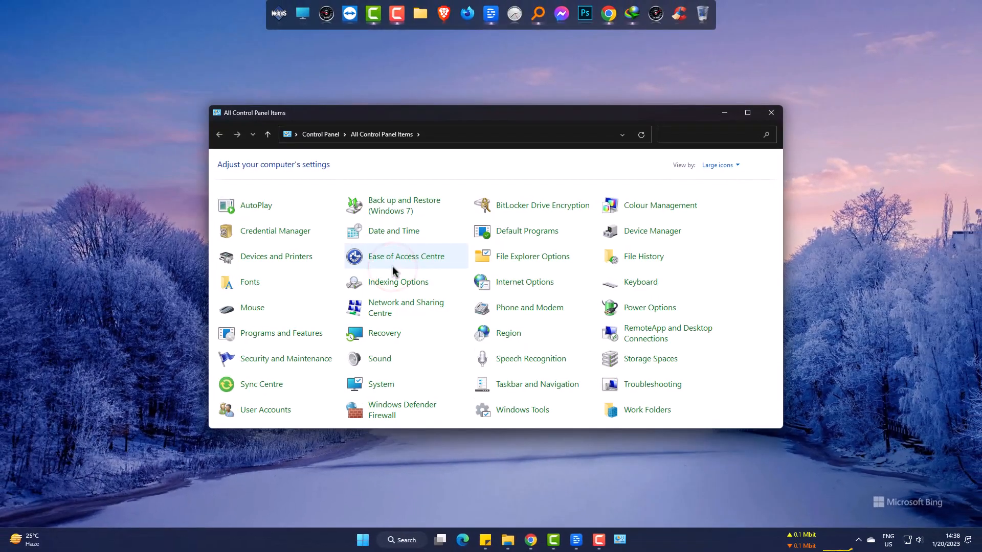
mouse_move(394, 231)
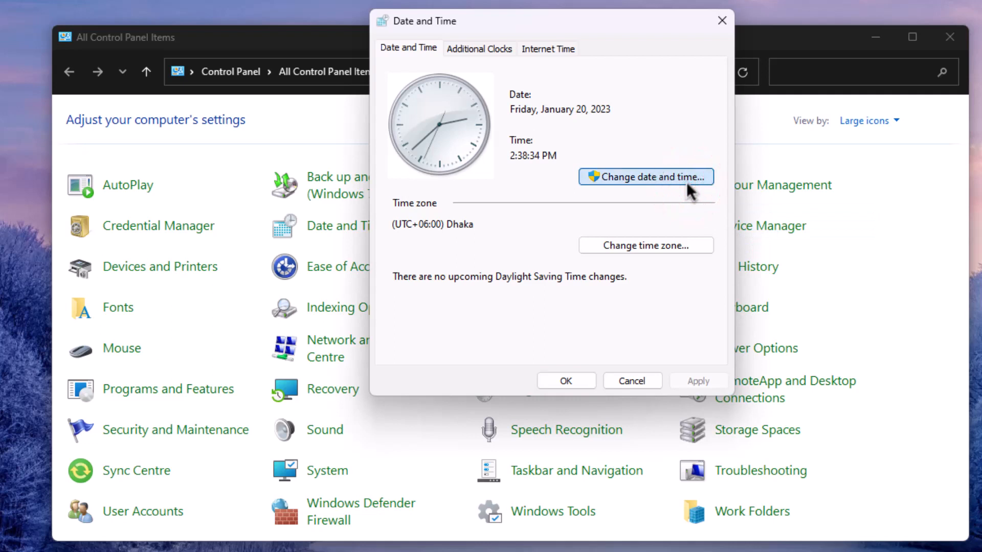
Step: Go from Date and Time settings to the calendar settings, reaching Region formats
click(646, 176)
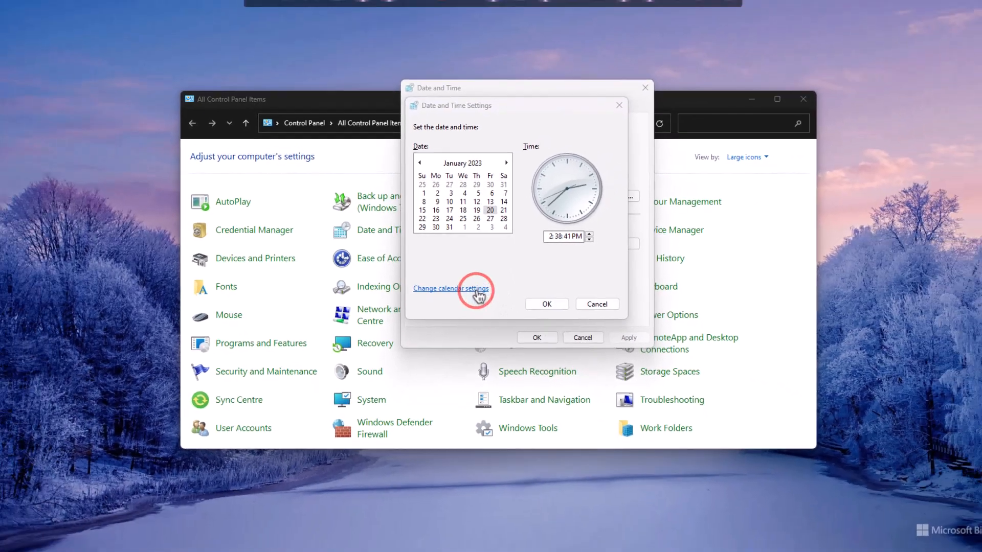
click(451, 288)
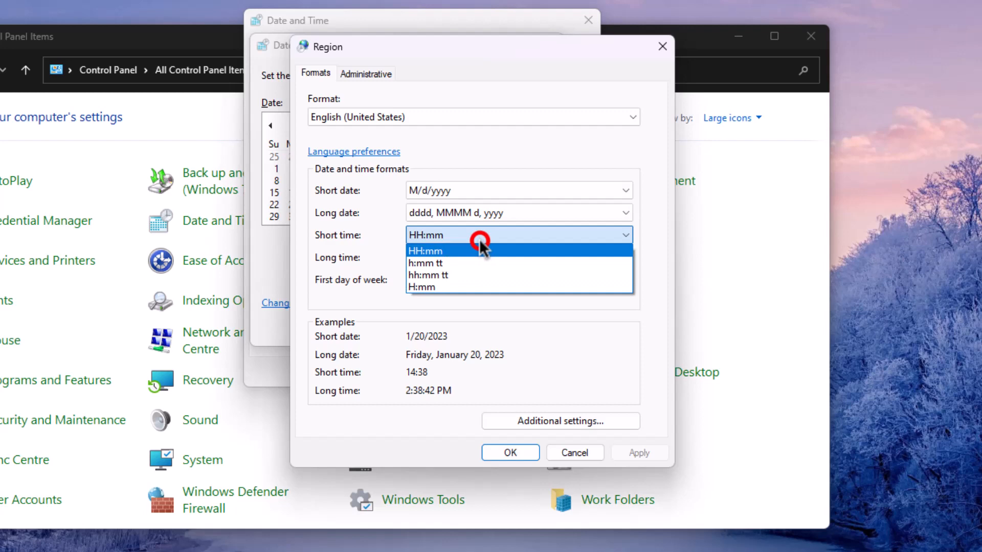
Step: Set the short time format to h:mm tt so the clock shows 2:39 PM
click(428, 263)
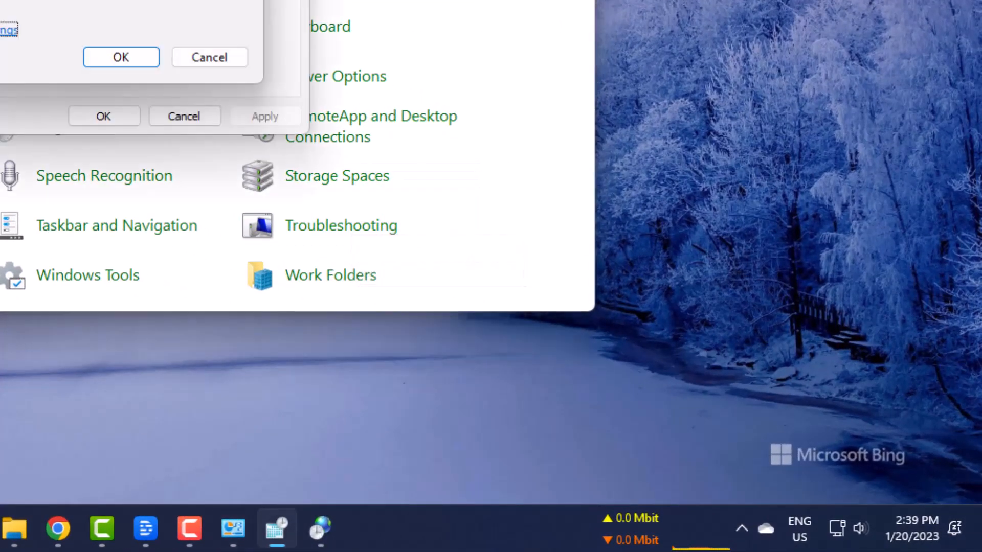
Step: Close Date and Time Settings and the Date and Time dialog with OK
click(120, 56)
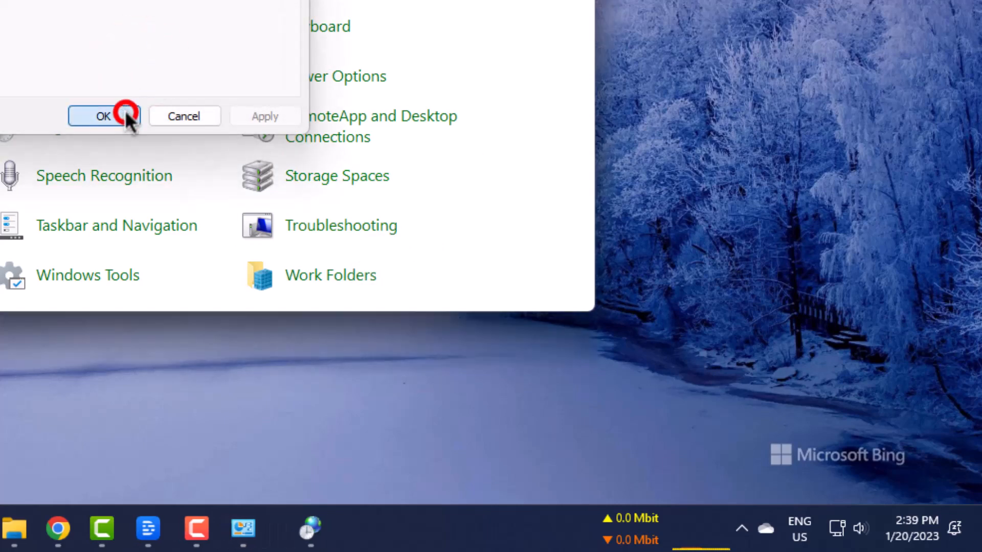
click(103, 116)
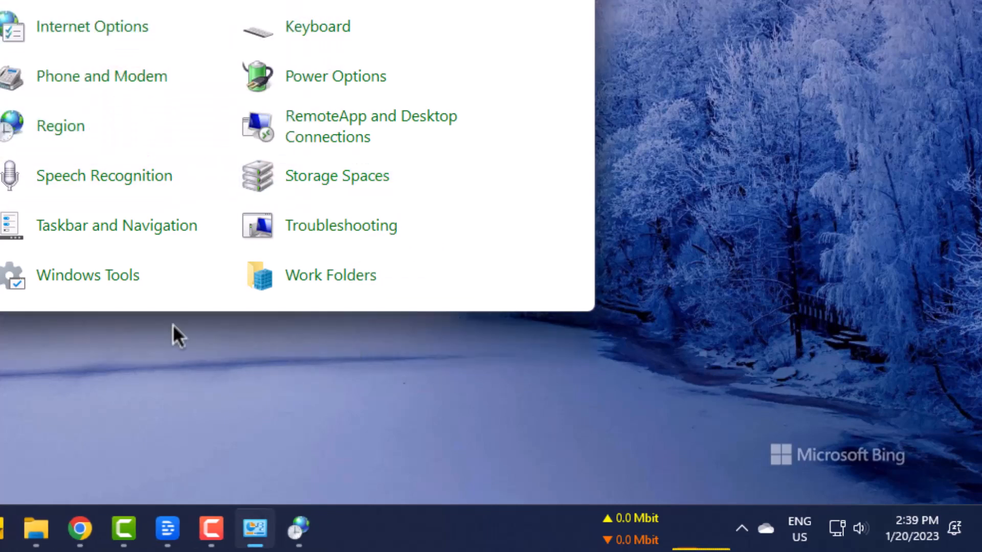